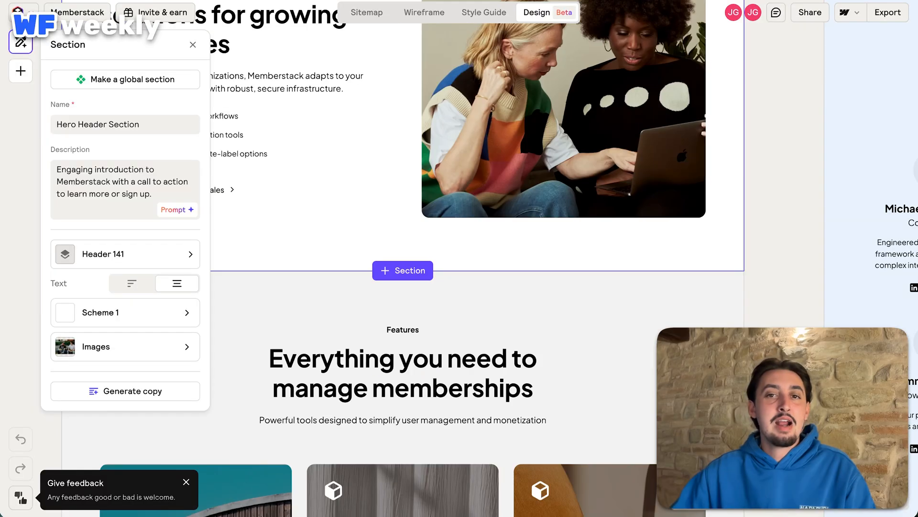
{"action": "scroll", "scroll_direction": "down", "scroll_amount": 3}
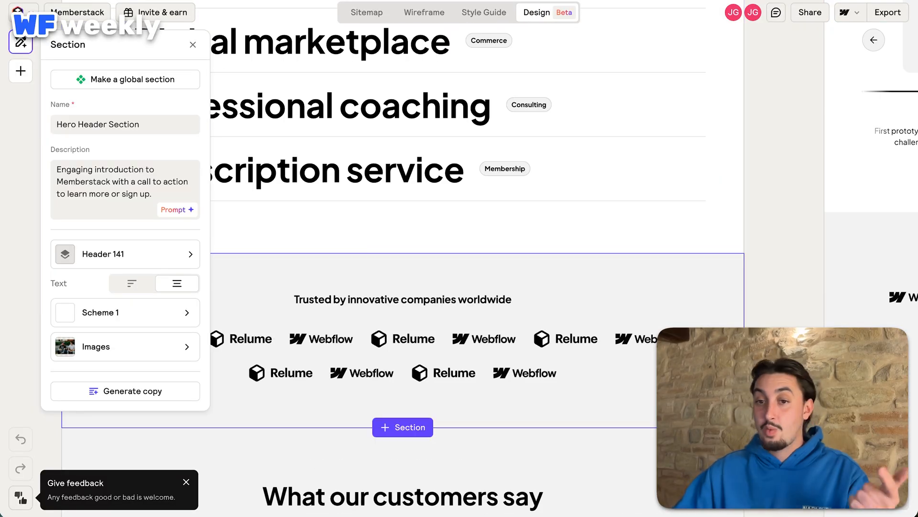
{"action": "left_click", "coordinate": [403, 298]}
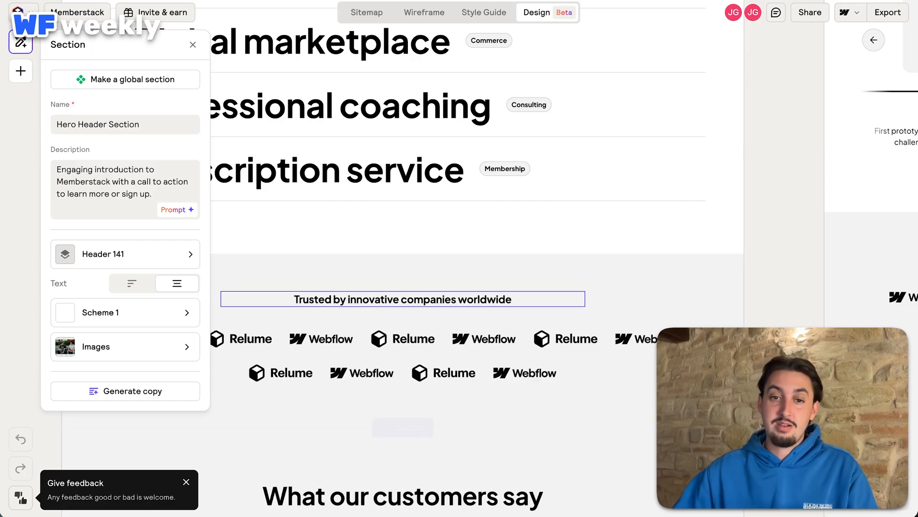
{"action": "scroll", "scroll_direction": "down", "scroll_amount": 3}
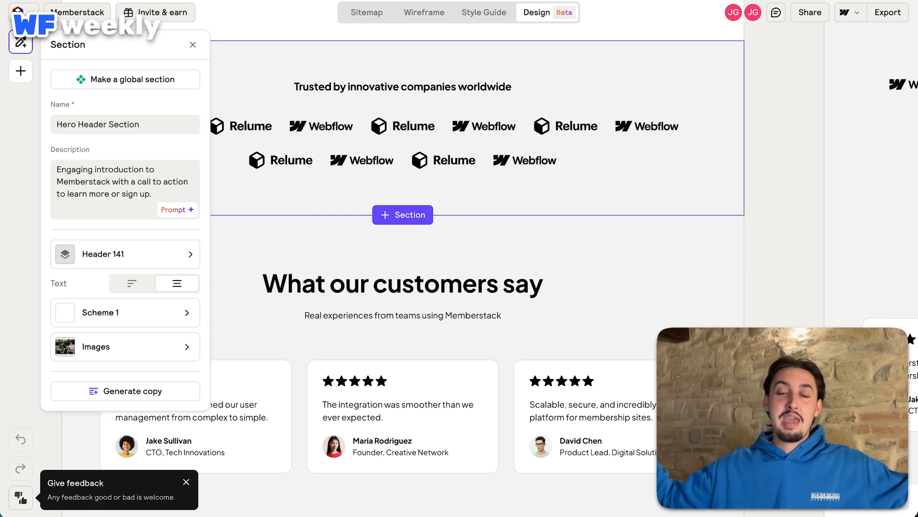
{"action": "left_click", "coordinate": [401, 415]}
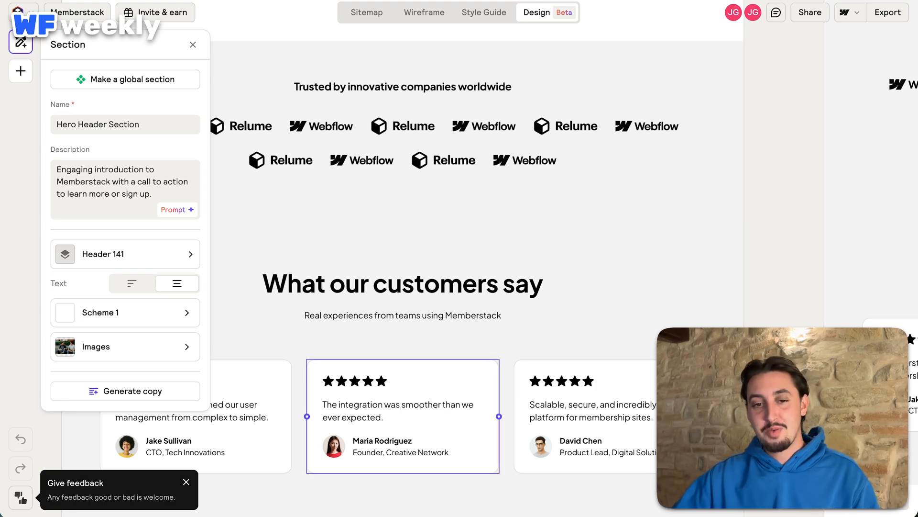